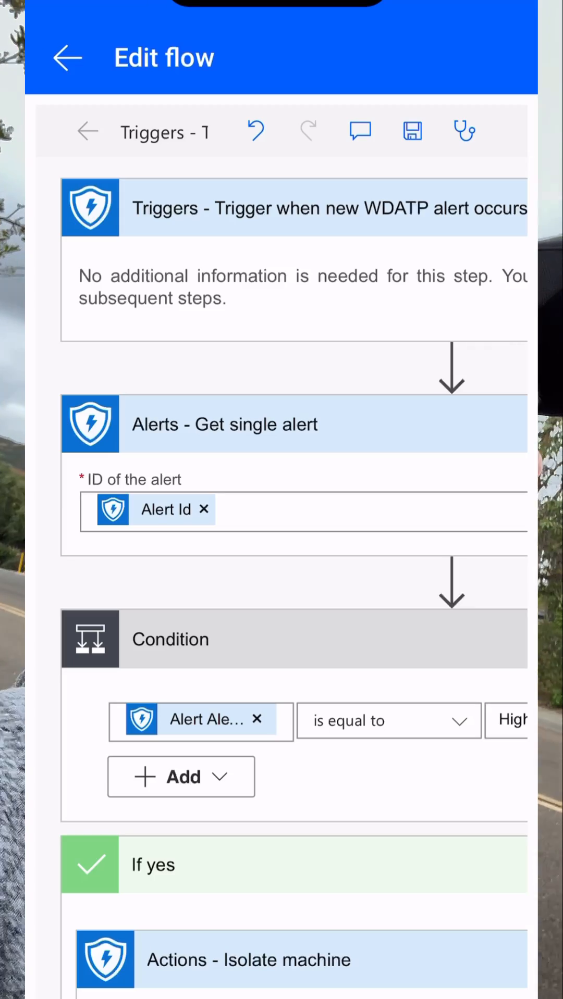
{"action": "scroll", "scroll_direction": "down", "scroll_amount": 3}
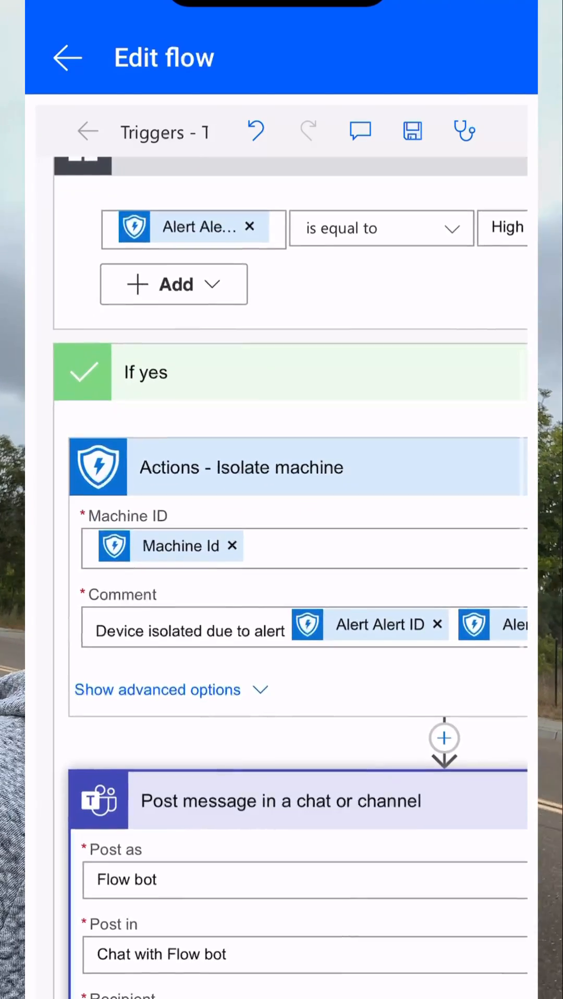
{"action": "scroll", "scroll_direction": "down", "scroll_amount": 3}
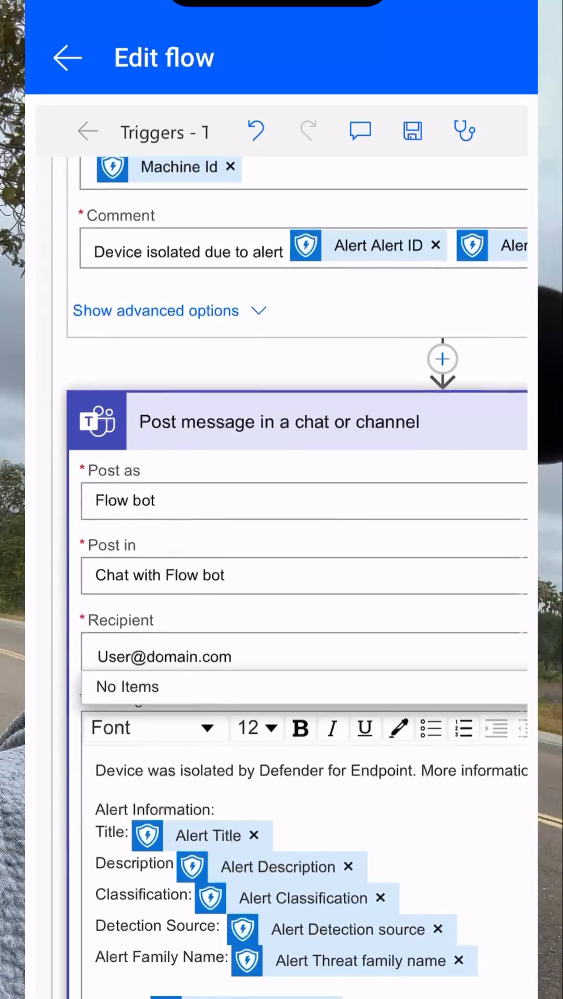
{"action": "scroll", "scroll_direction": "down", "scroll_amount": 3}
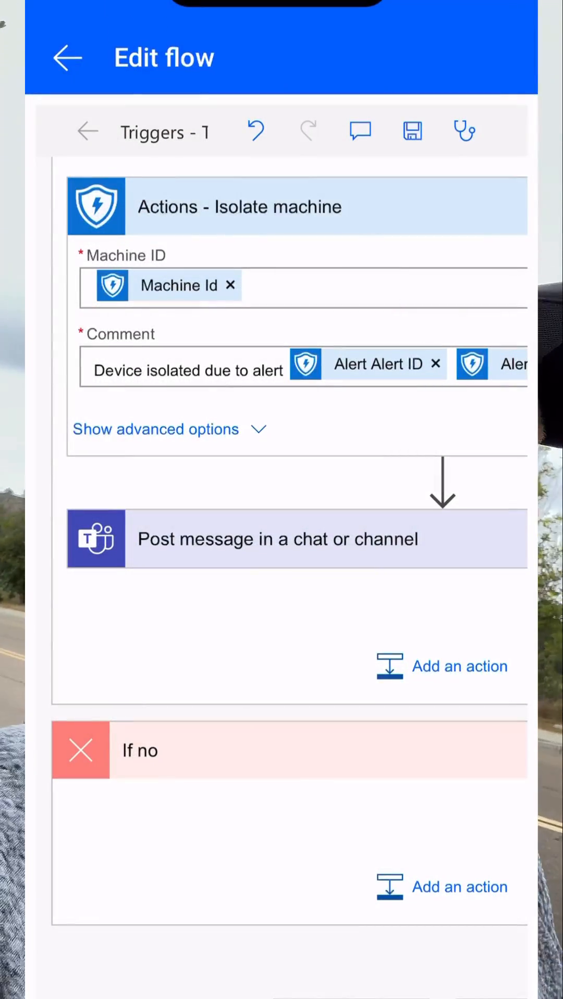
{"action": "scroll", "scroll_direction": "down", "scroll_amount": 3}
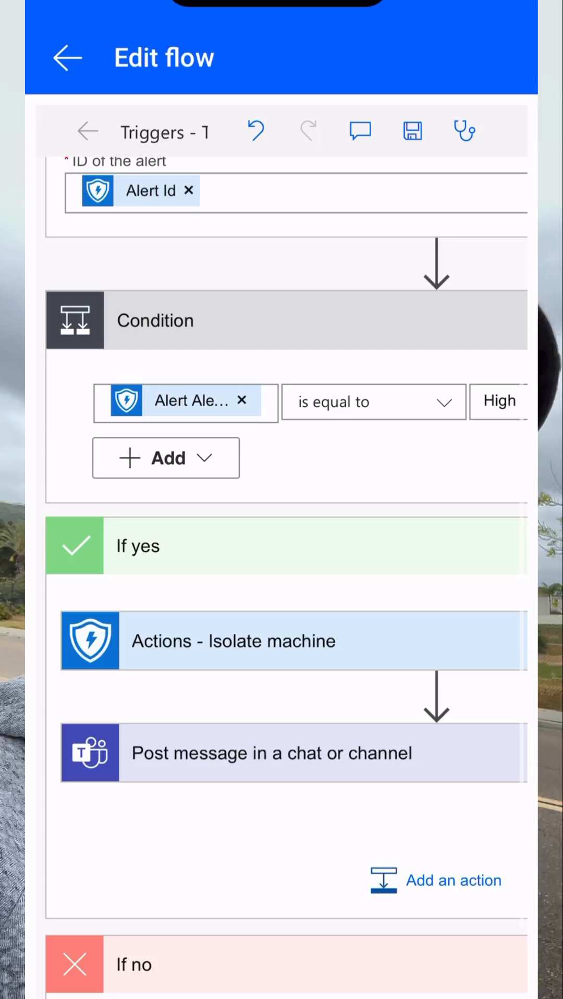
{"action": "scroll", "scroll_direction": "down", "scroll_amount": 3}
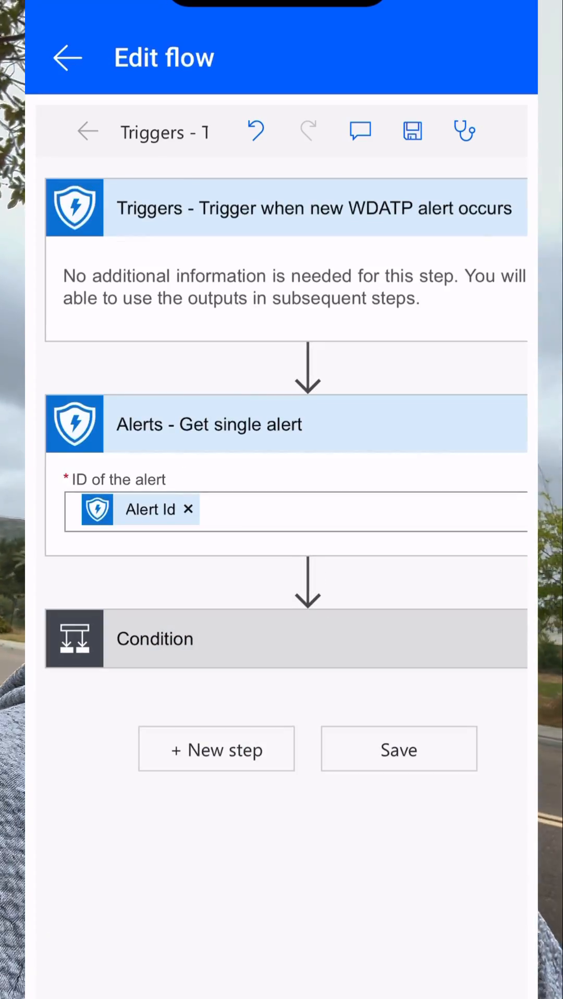